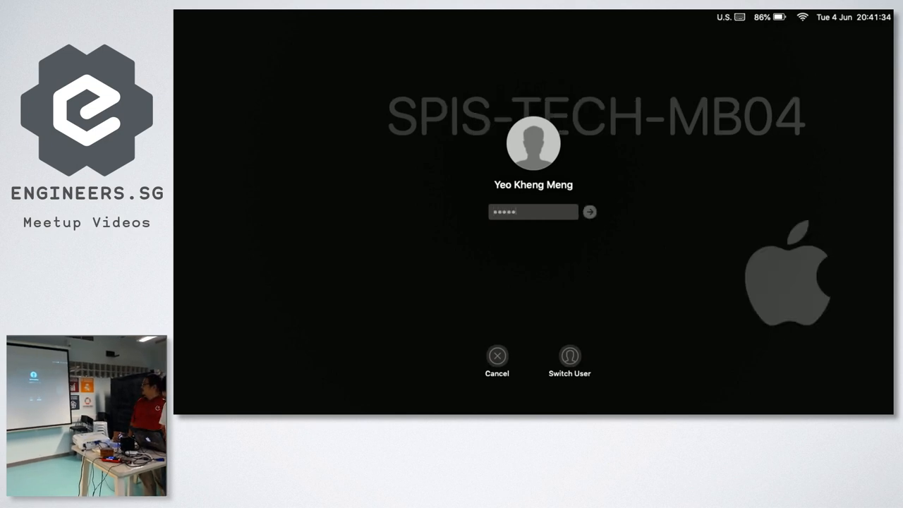
Step: Log in past the macOS login screen to reveal the shared Plasticity album
{"action": "left_click", "coordinate": [590, 212]}
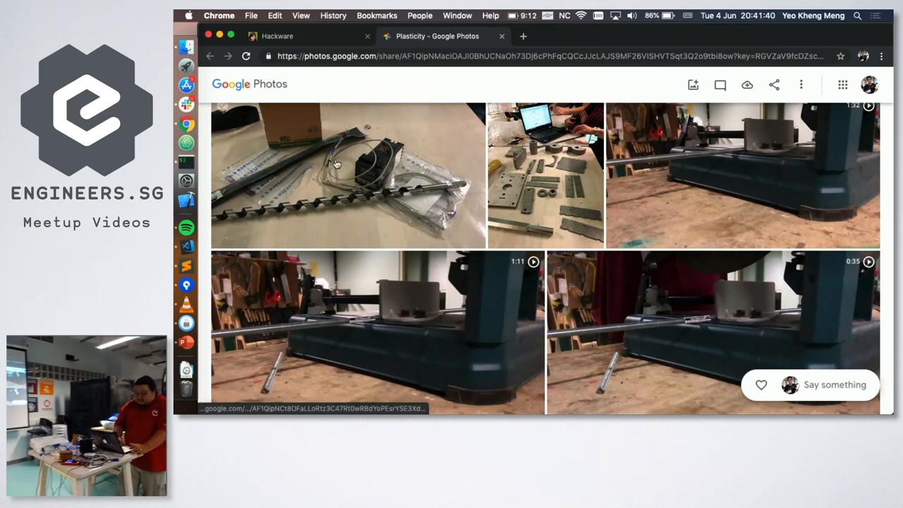
Step: Open the first album photo showing the auger bit, thermocouples and controller box
{"action": "left_click", "coordinate": [337, 164]}
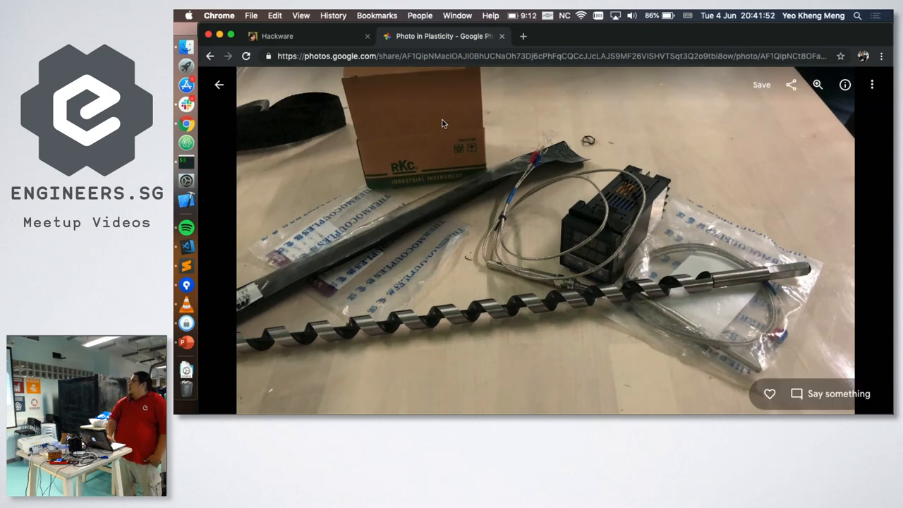
{"action": "mouse_move", "coordinate": [440, 144]}
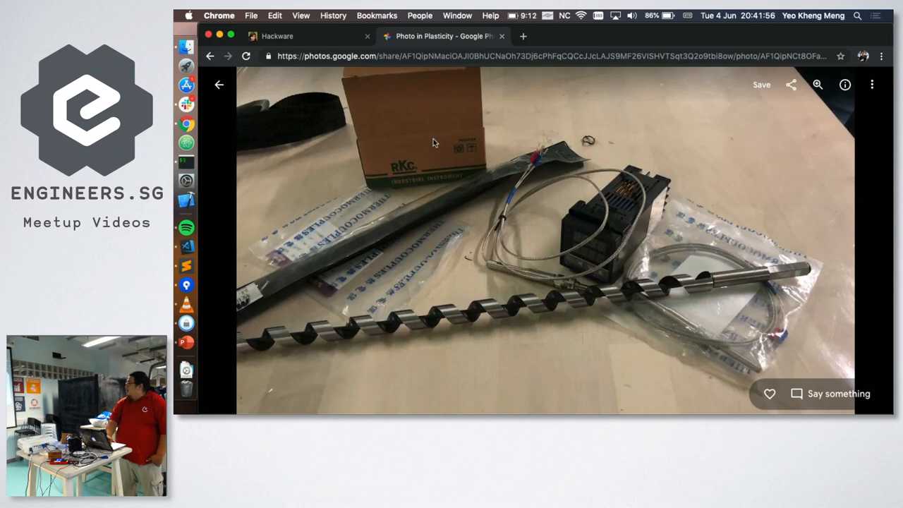
{"action": "mouse_move", "coordinate": [525, 231]}
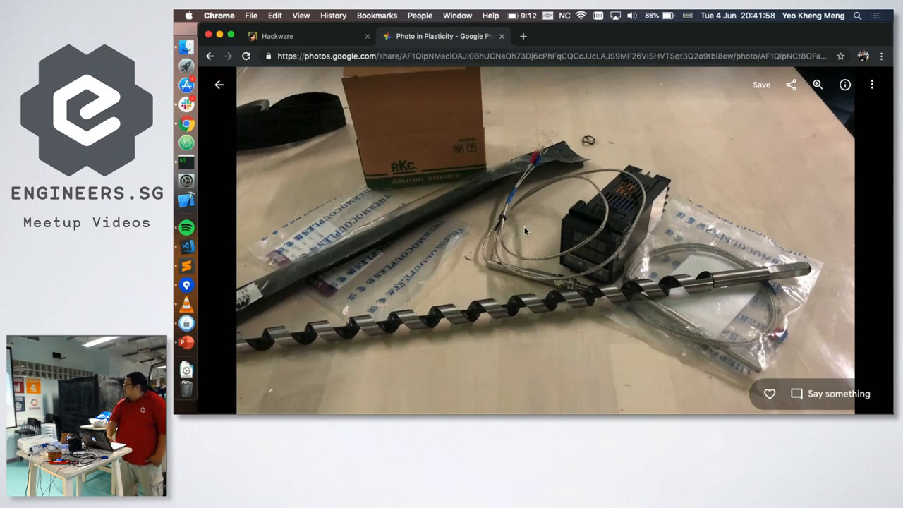
{"action": "mouse_move", "coordinate": [663, 315]}
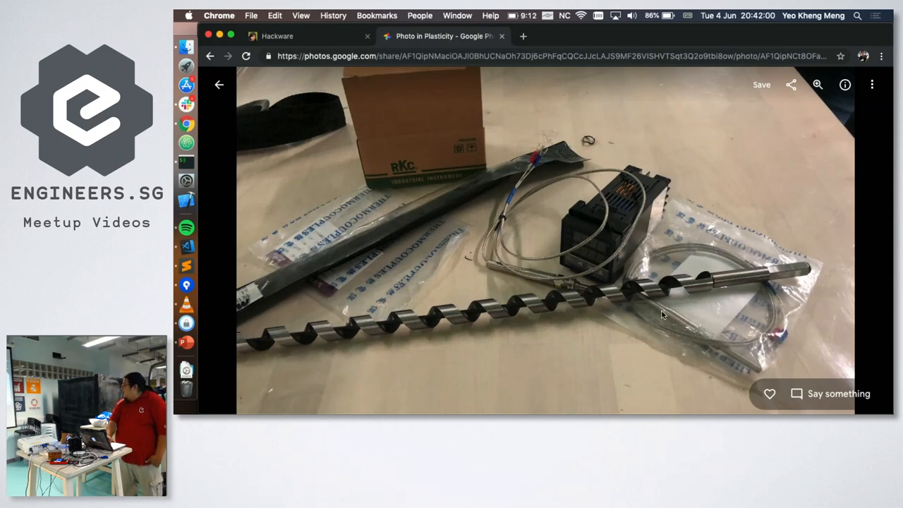
{"action": "mouse_move", "coordinate": [603, 296]}
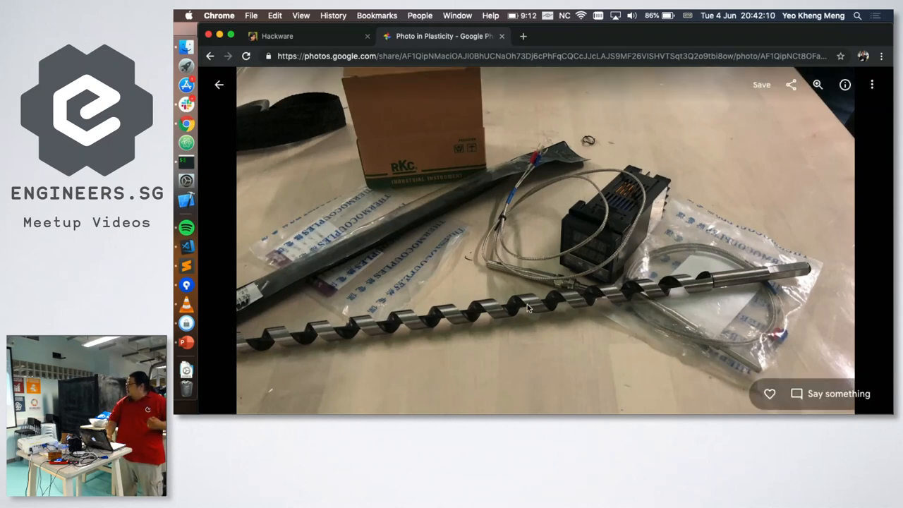
{"action": "mouse_move", "coordinate": [570, 311]}
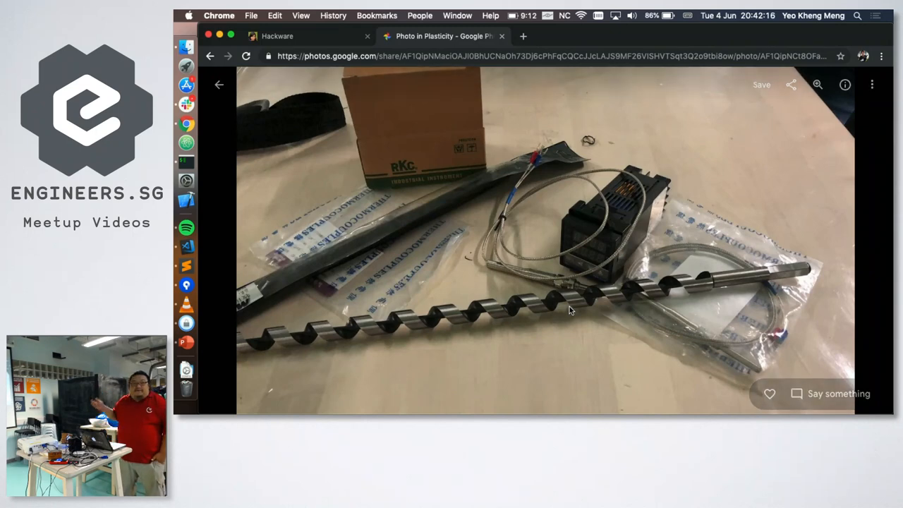
{"action": "mouse_move", "coordinate": [617, 322]}
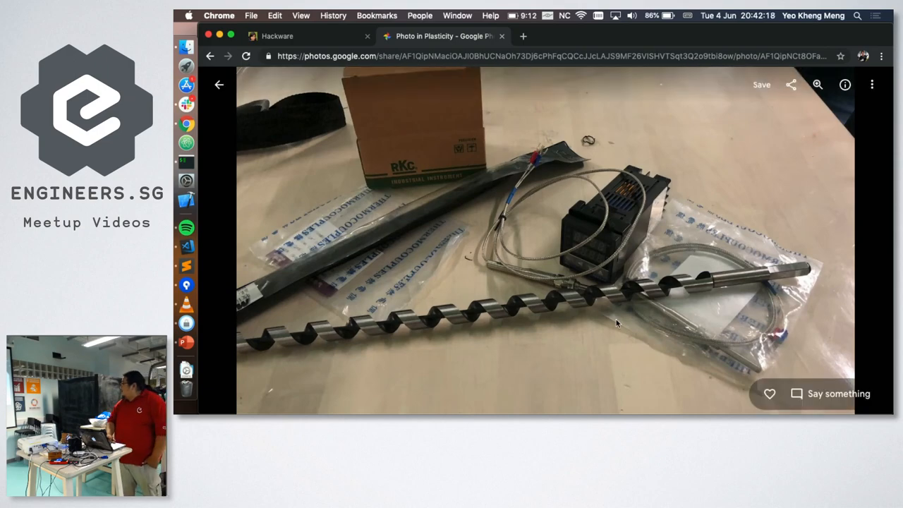
{"action": "mouse_move", "coordinate": [519, 236]}
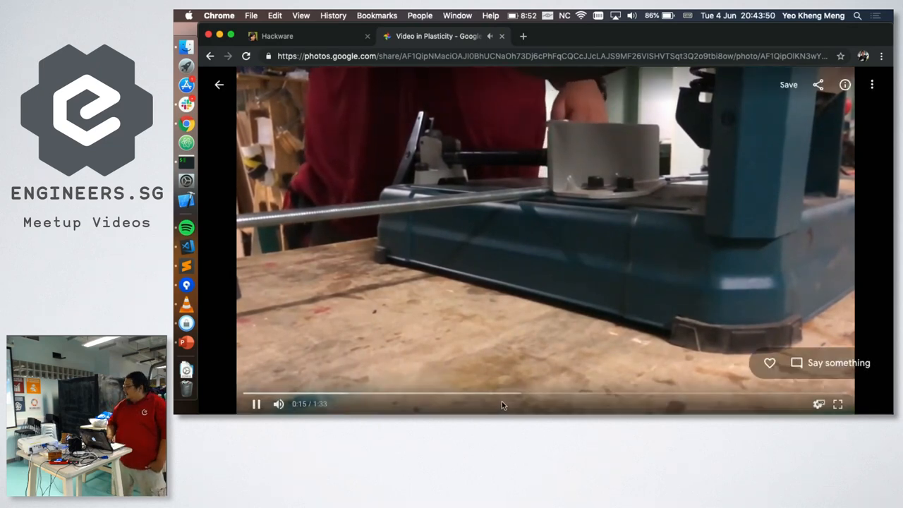
{"action": "mouse_move", "coordinate": [501, 394]}
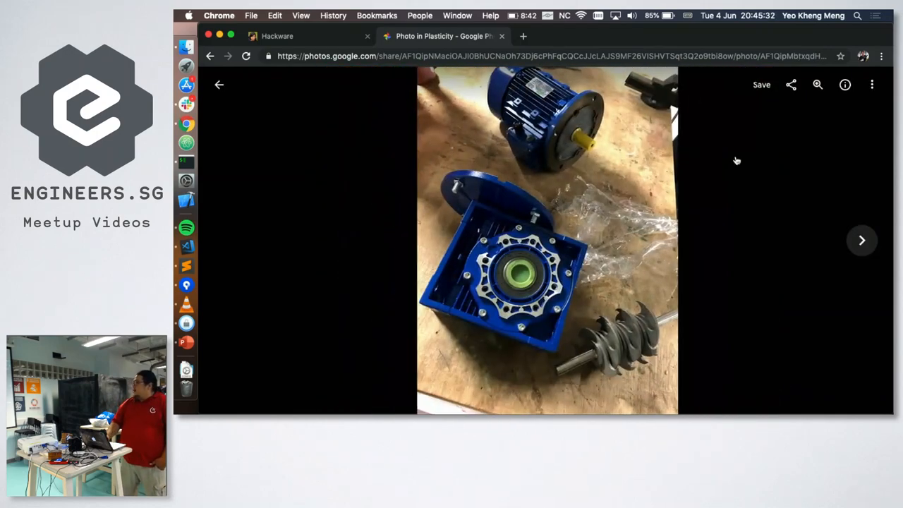
Step: Play the two-second clip of the motor spinning the auger bit through the frame
{"action": "left_click", "coordinate": [862, 241]}
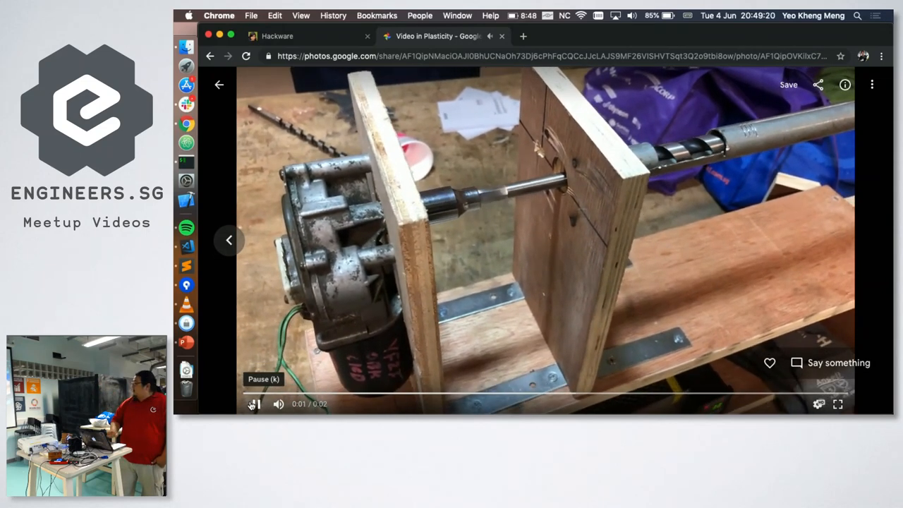
{"action": "left_click", "coordinate": [254, 403]}
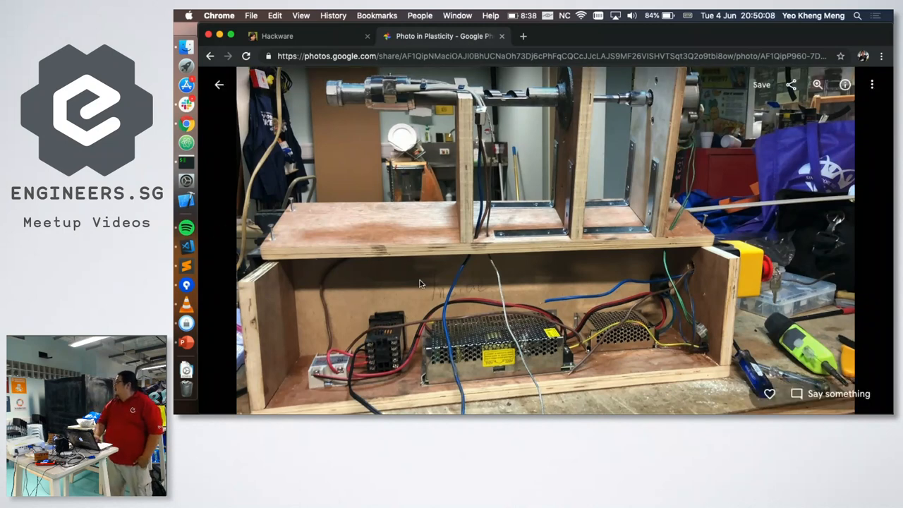
{"action": "mouse_move", "coordinate": [659, 221]}
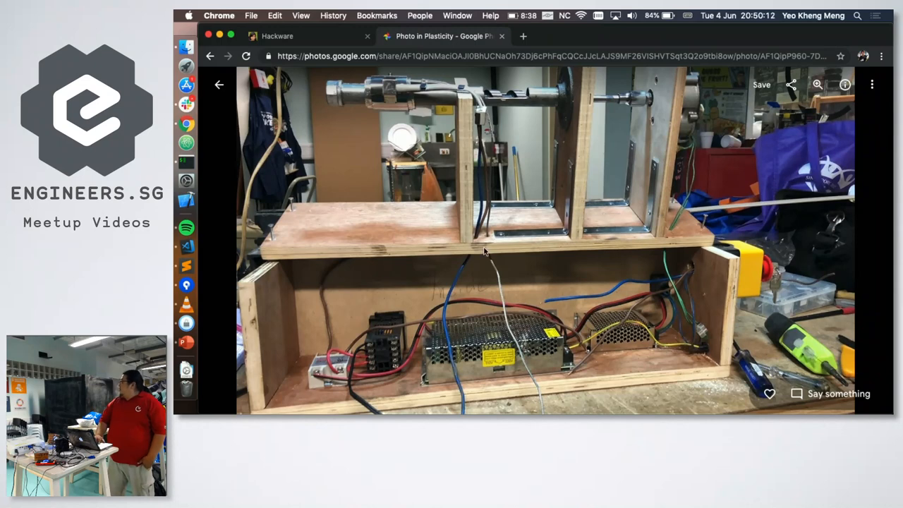
{"action": "mouse_move", "coordinate": [485, 301]}
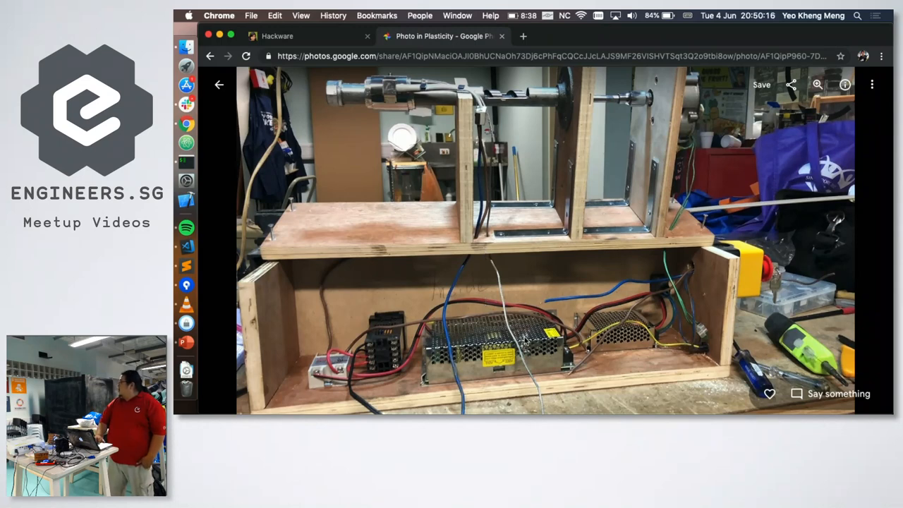
{"action": "mouse_move", "coordinate": [528, 363]}
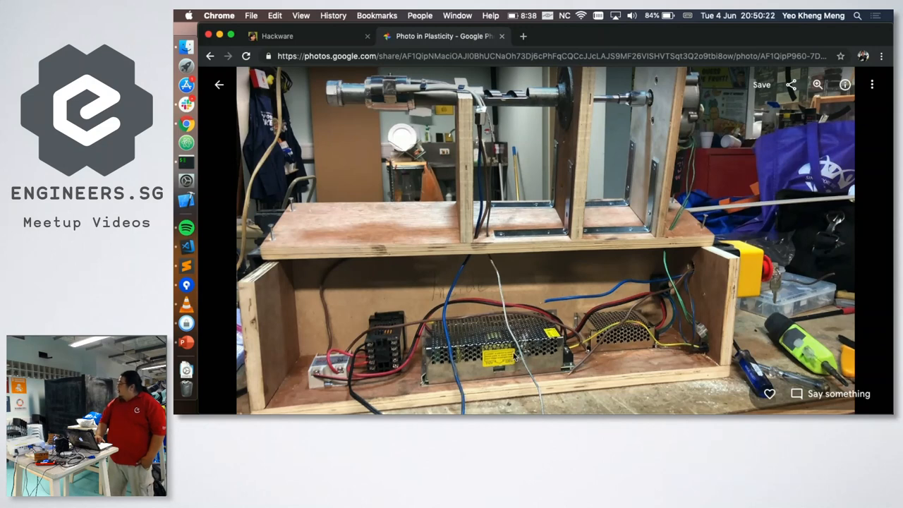
{"action": "mouse_move", "coordinate": [658, 132]}
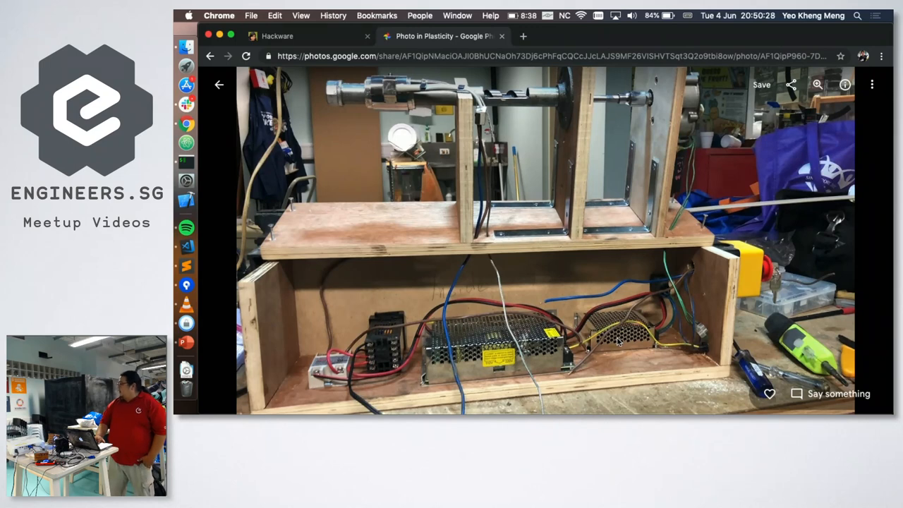
{"action": "mouse_move", "coordinate": [642, 346]}
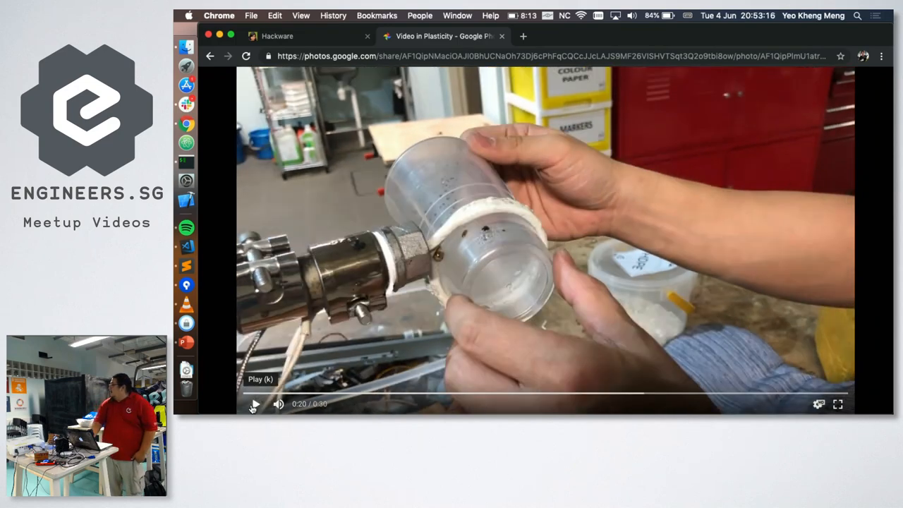
Step: Resume the cup-on-barrel video, leave it, and scroll the Plasticity album grid
{"action": "left_click", "coordinate": [255, 403]}
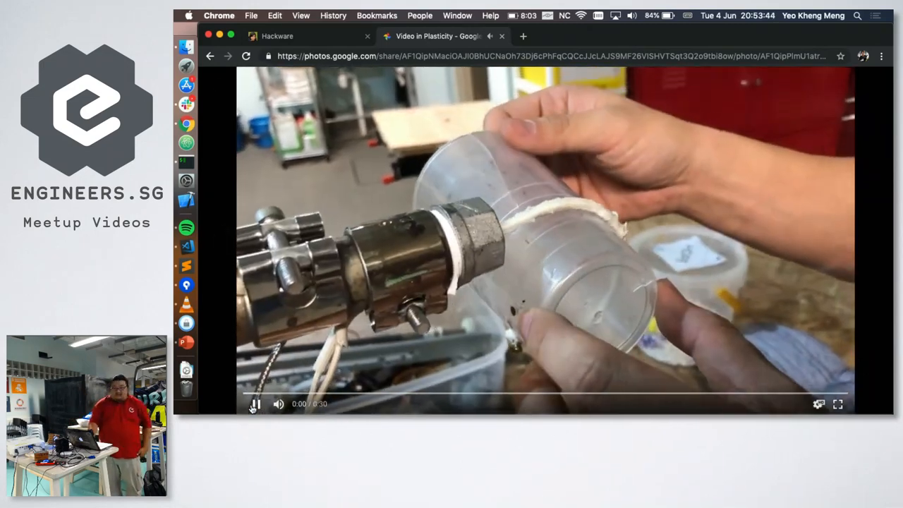
{"action": "left_click", "coordinate": [255, 404]}
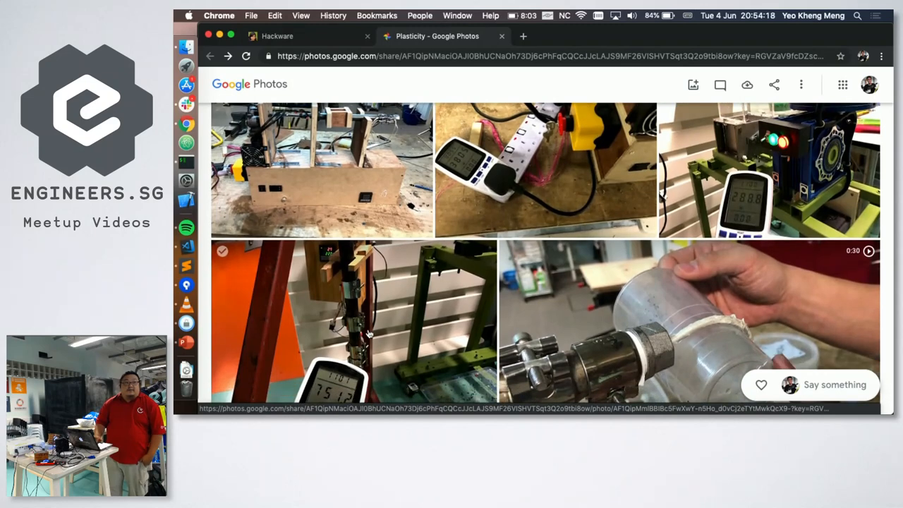
{"action": "scroll", "scroll_direction": "down", "scroll_amount": 3}
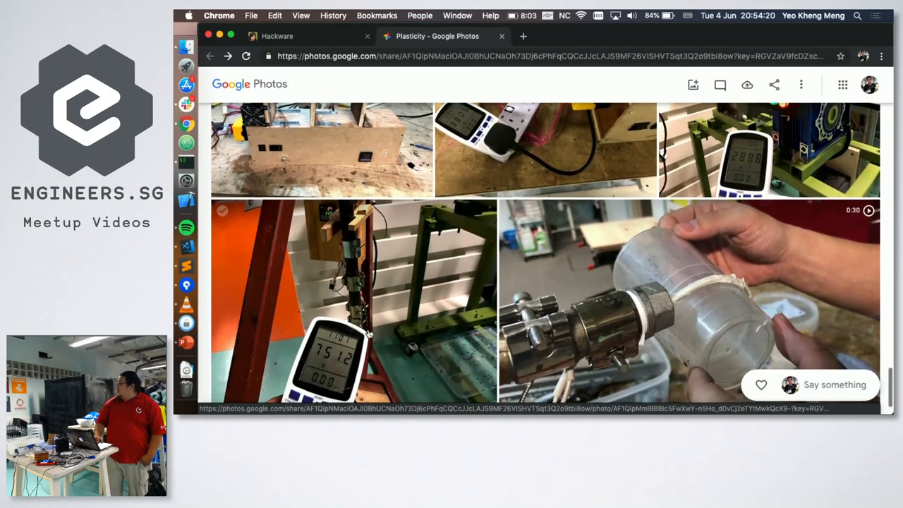